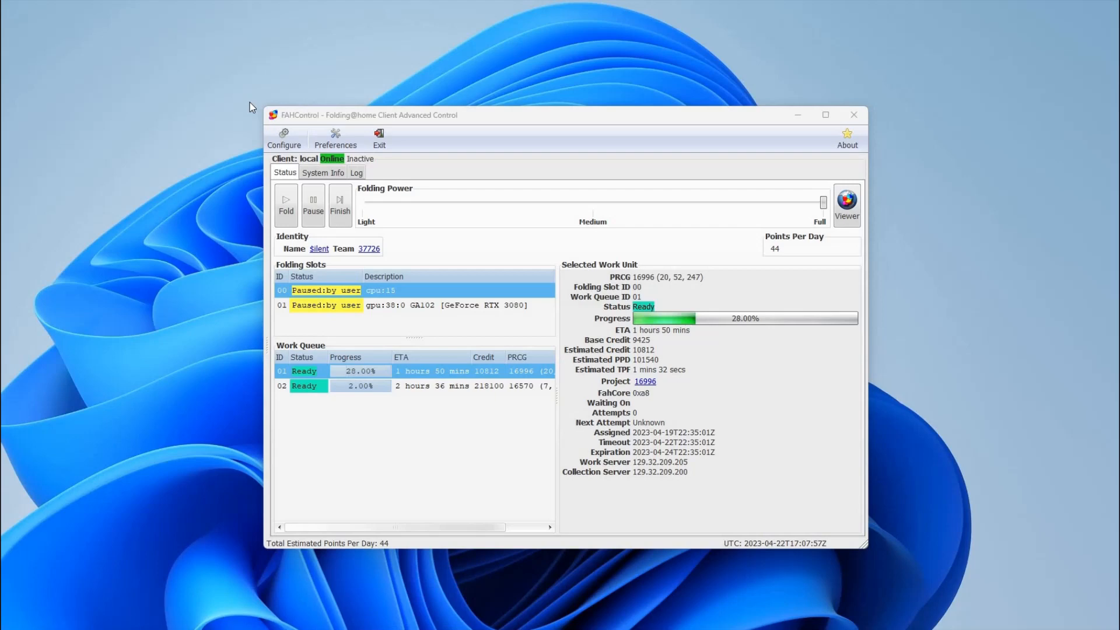
{"action": "mouse_move", "coordinate": [338, 191]}
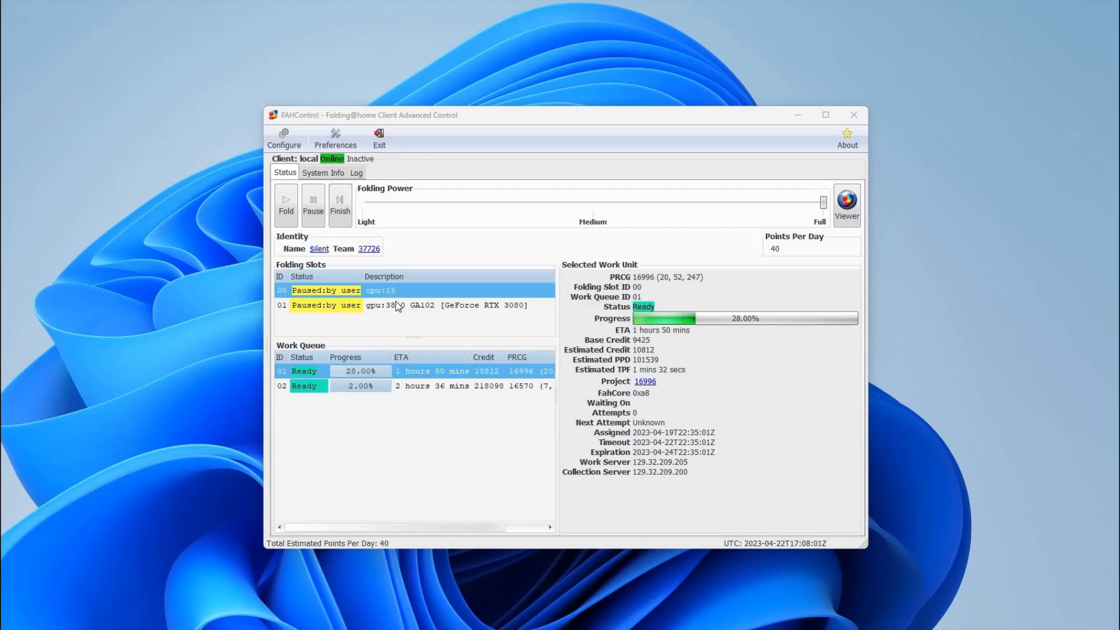
{"action": "mouse_move", "coordinate": [195, 289]}
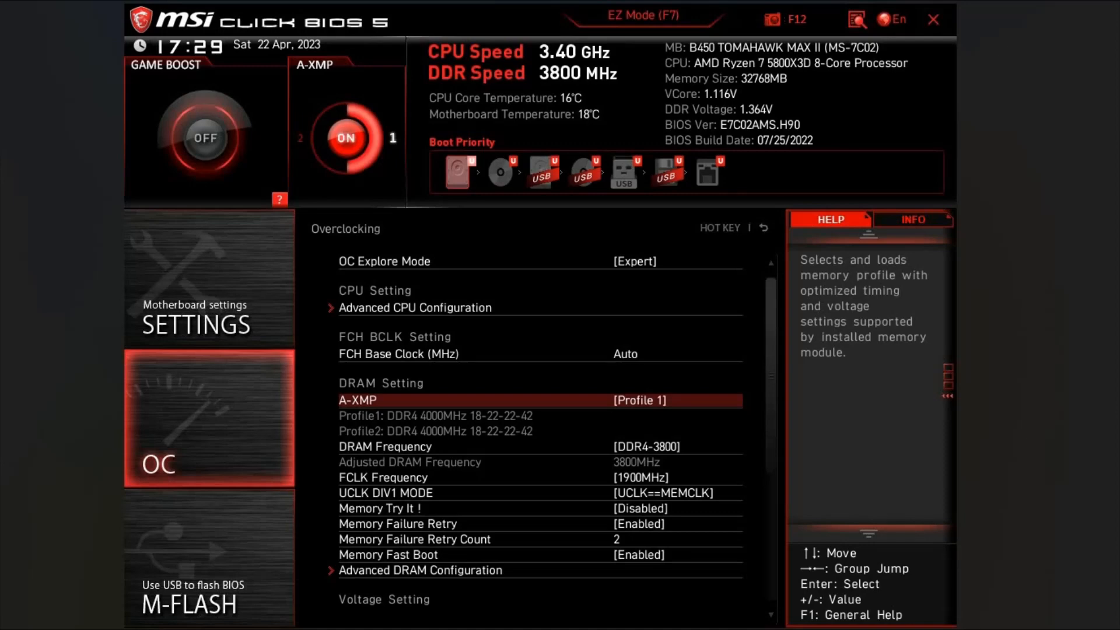
Enter Advanced CPU Configuration from the Overclocking settings list
{"action": "left_click", "coordinate": [415, 307]}
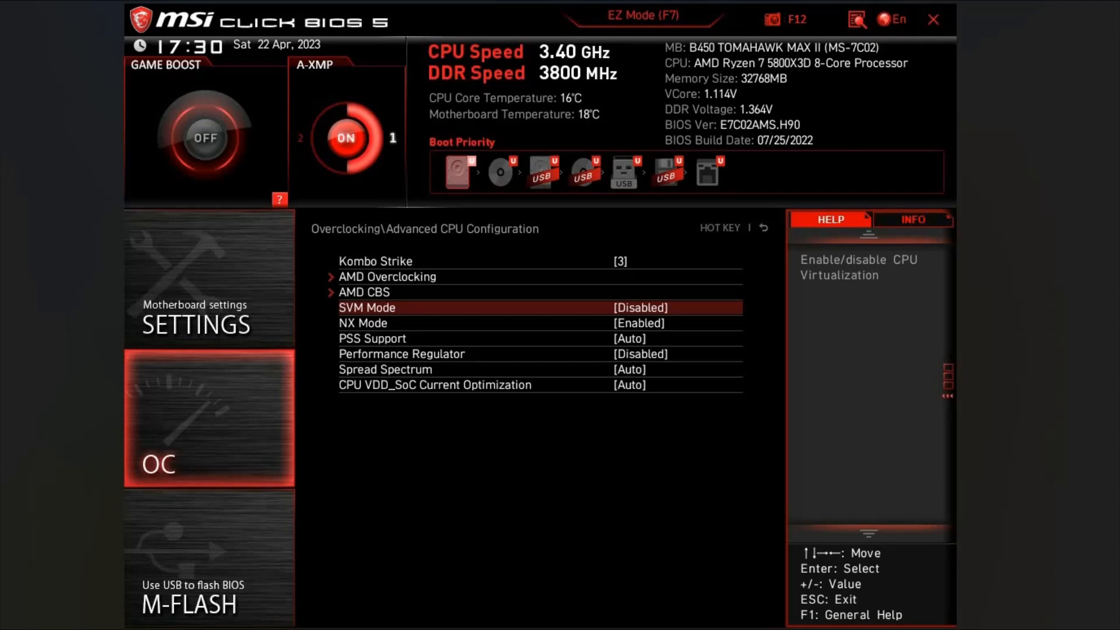
{"action": "mouse_move", "coordinate": [482, 538]}
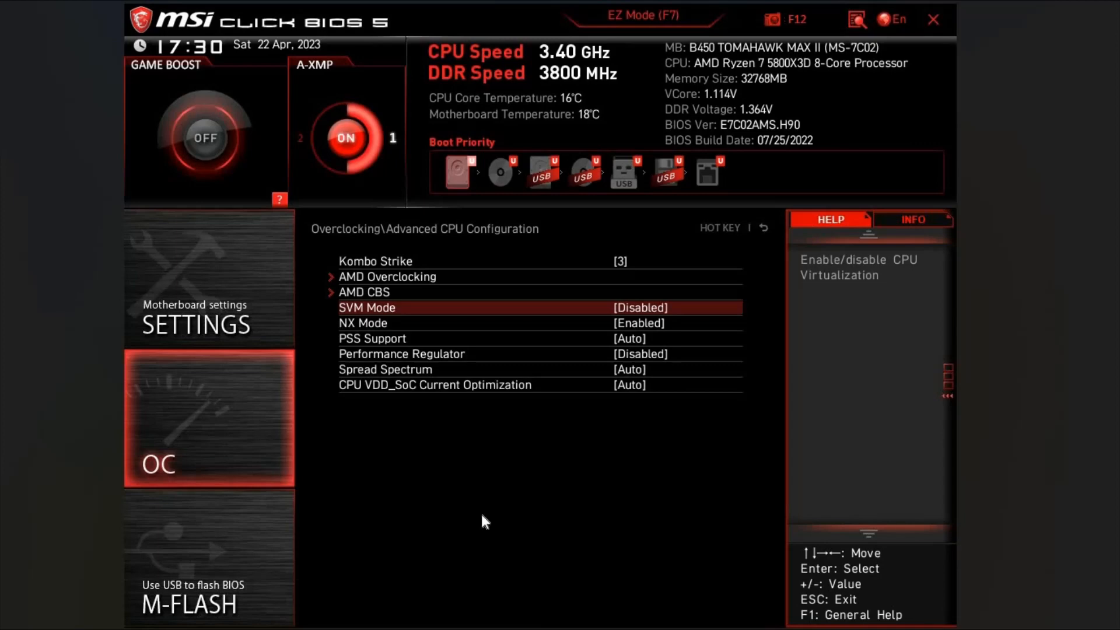
Set Kombo Strike to 3 and return to the main Overclocking list
{"action": "left_click", "coordinate": [376, 262]}
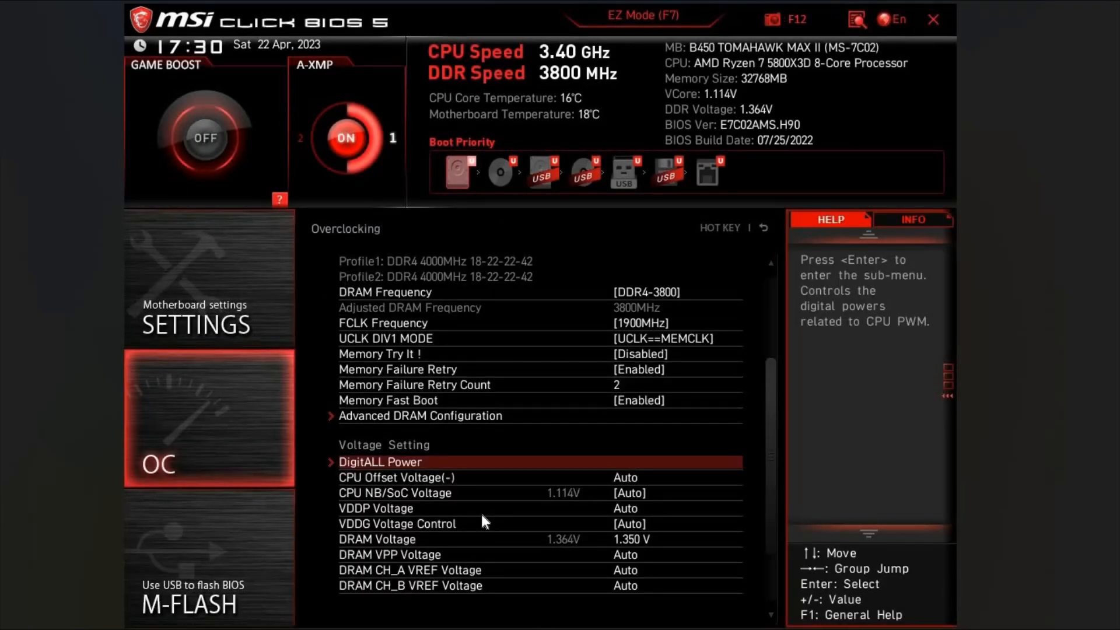
{"action": "mouse_move", "coordinate": [448, 308]}
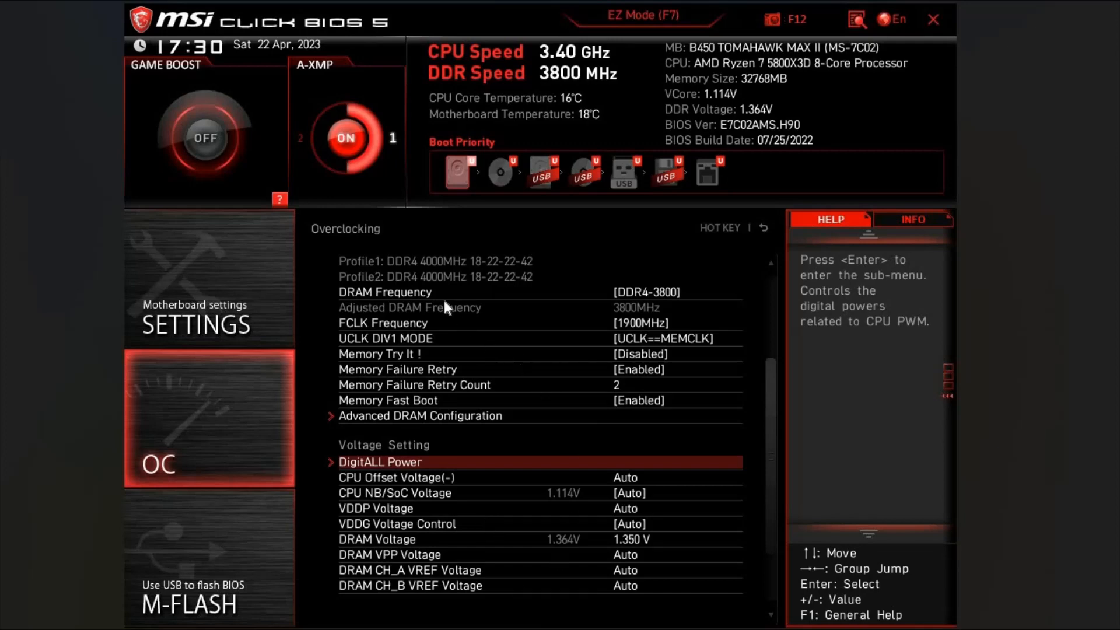
{"action": "mouse_move", "coordinate": [478, 309]}
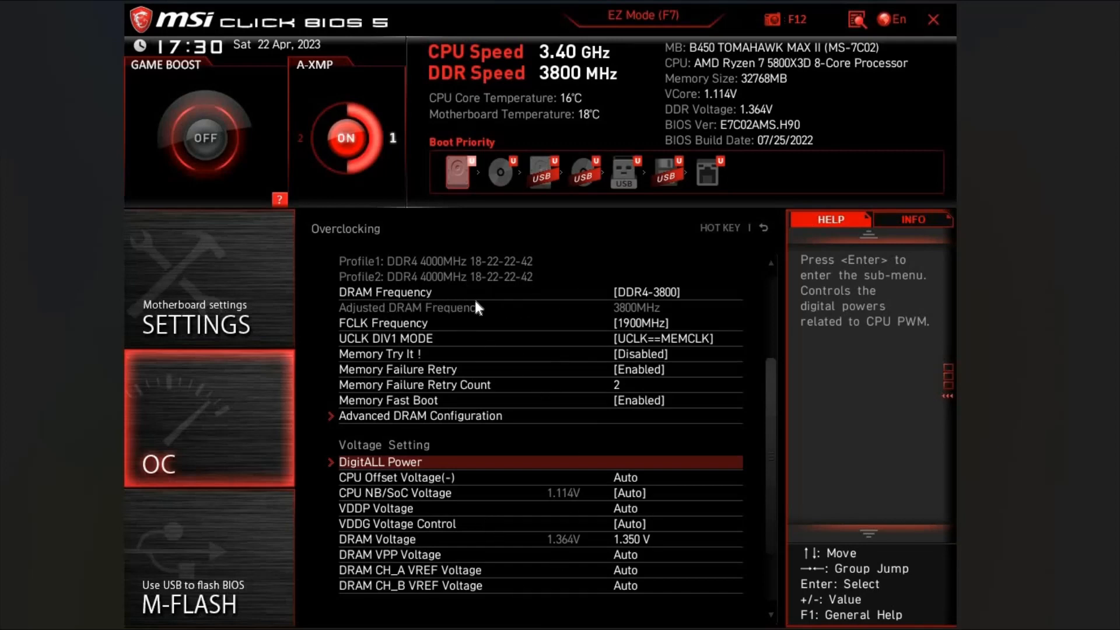
{"action": "mouse_move", "coordinate": [515, 295]}
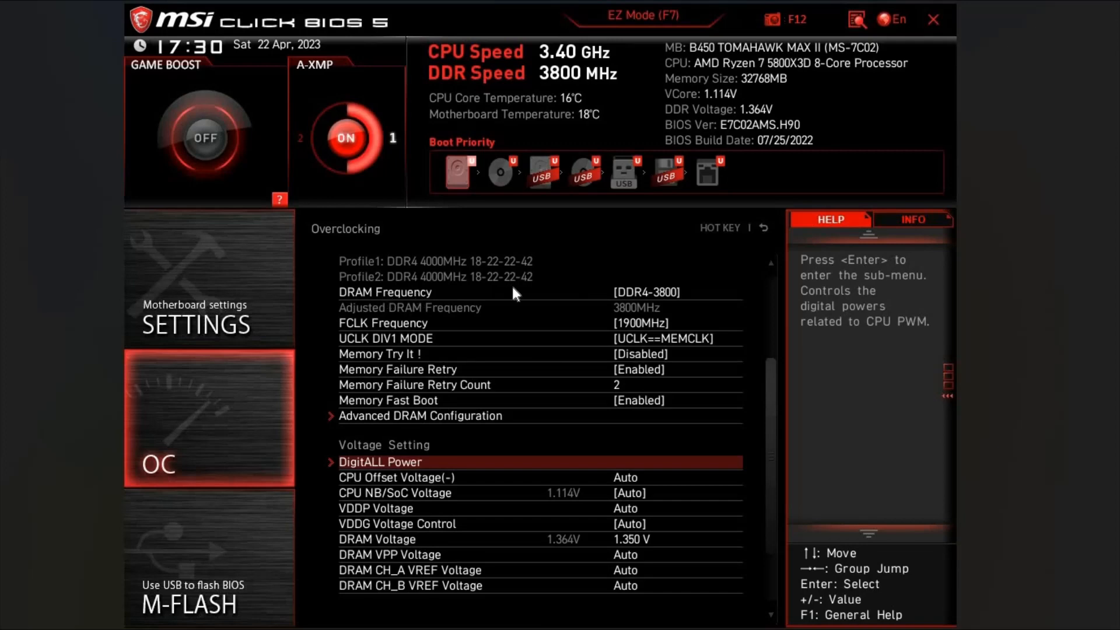
{"action": "mouse_move", "coordinate": [662, 305]}
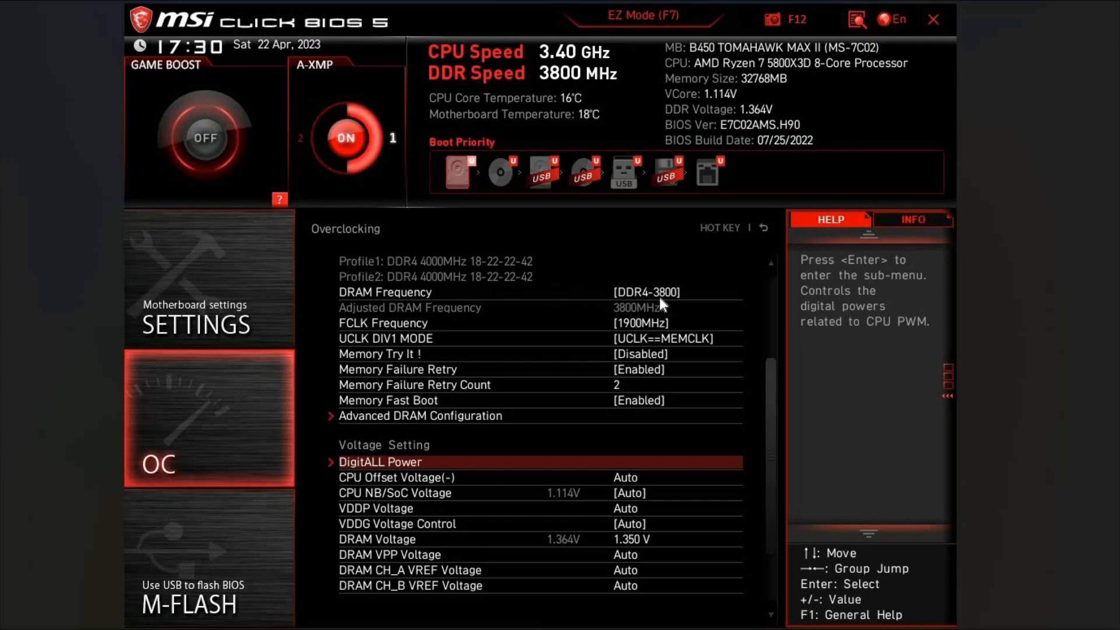
{"action": "mouse_move", "coordinate": [374, 342]}
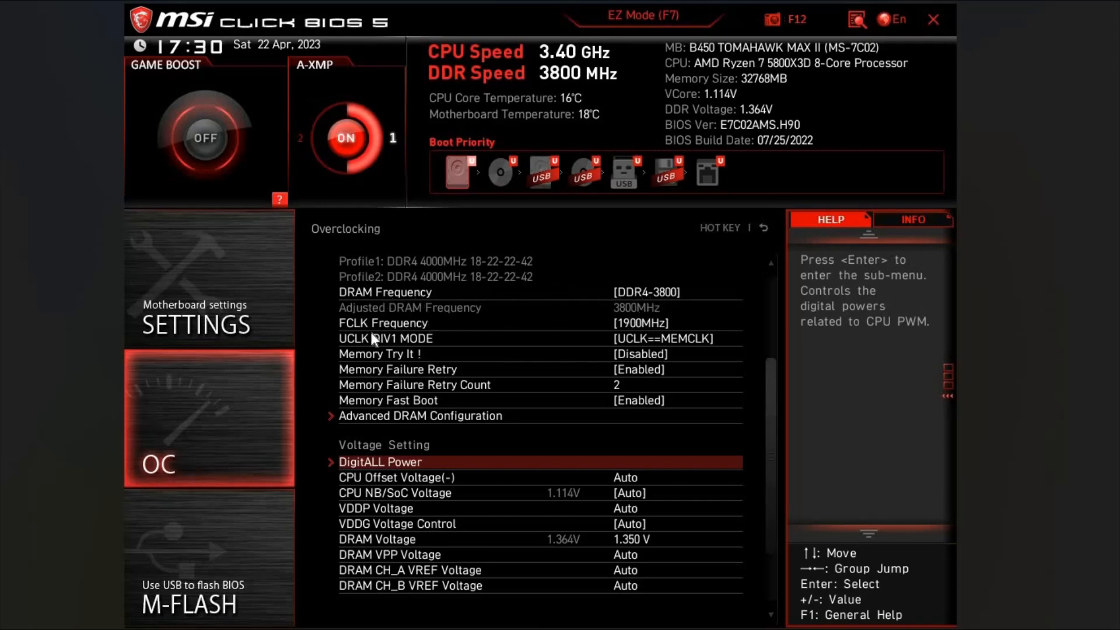
{"action": "mouse_move", "coordinate": [623, 318]}
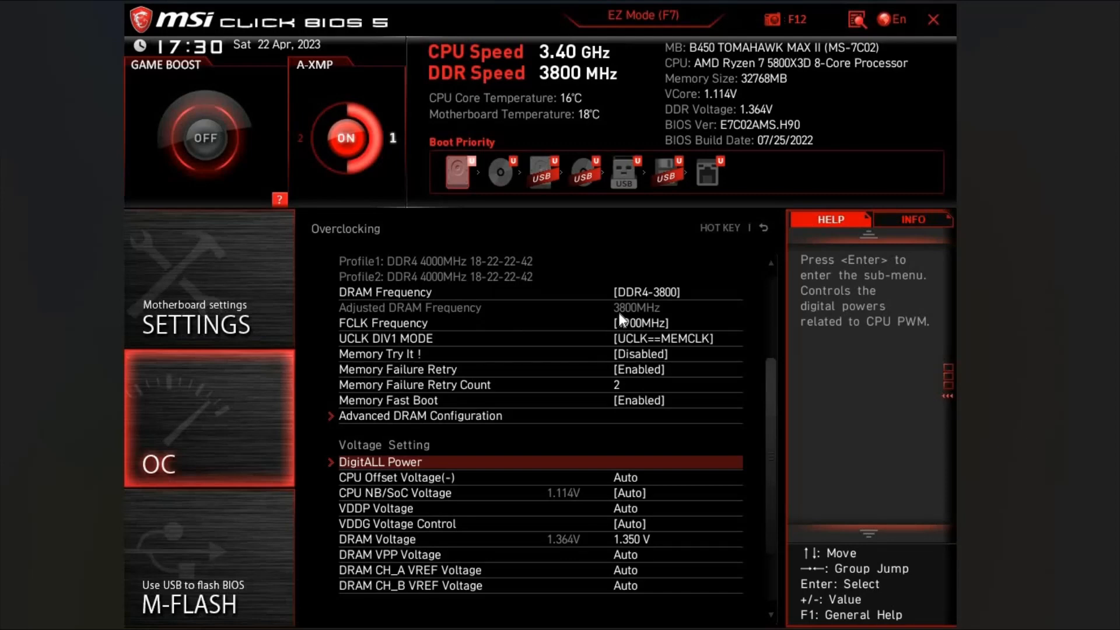
{"action": "mouse_move", "coordinate": [655, 301]}
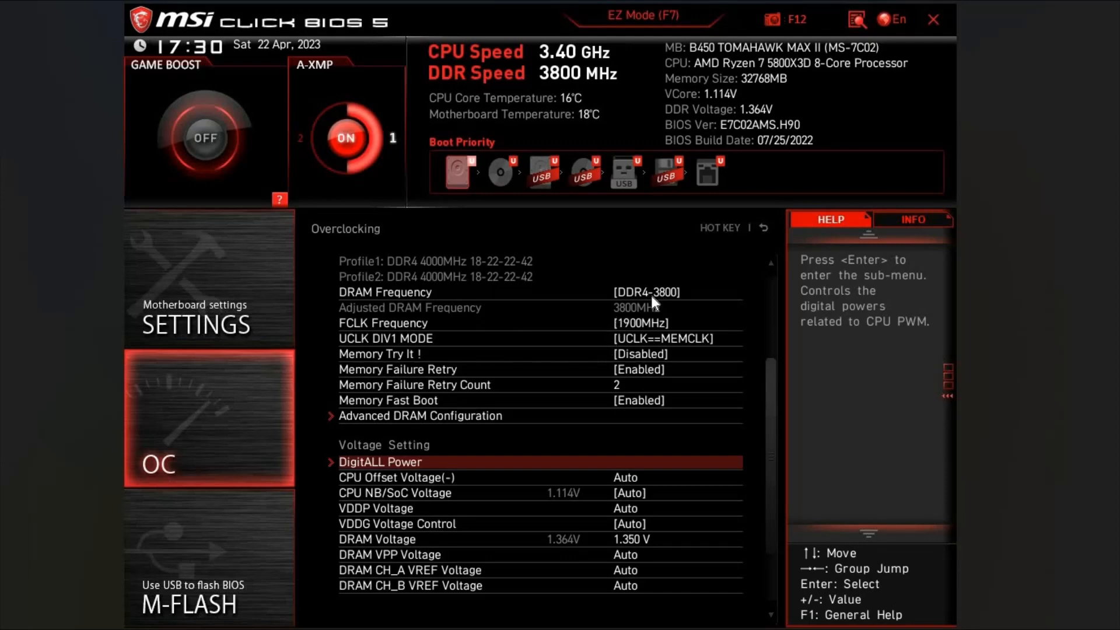
{"action": "mouse_move", "coordinate": [550, 328]}
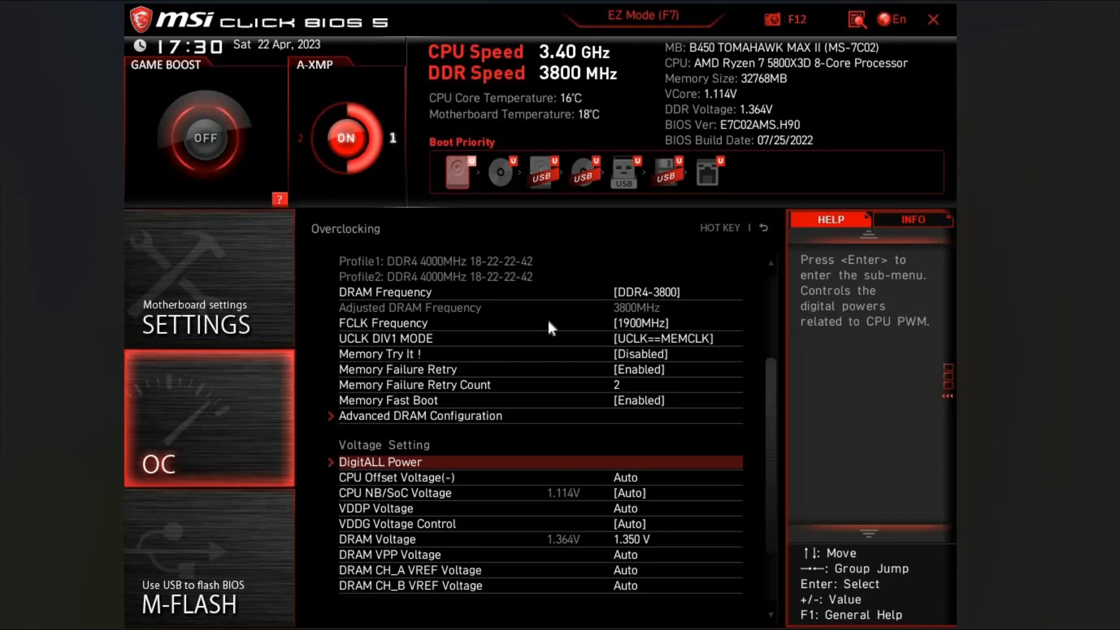
{"action": "mouse_move", "coordinate": [619, 332]}
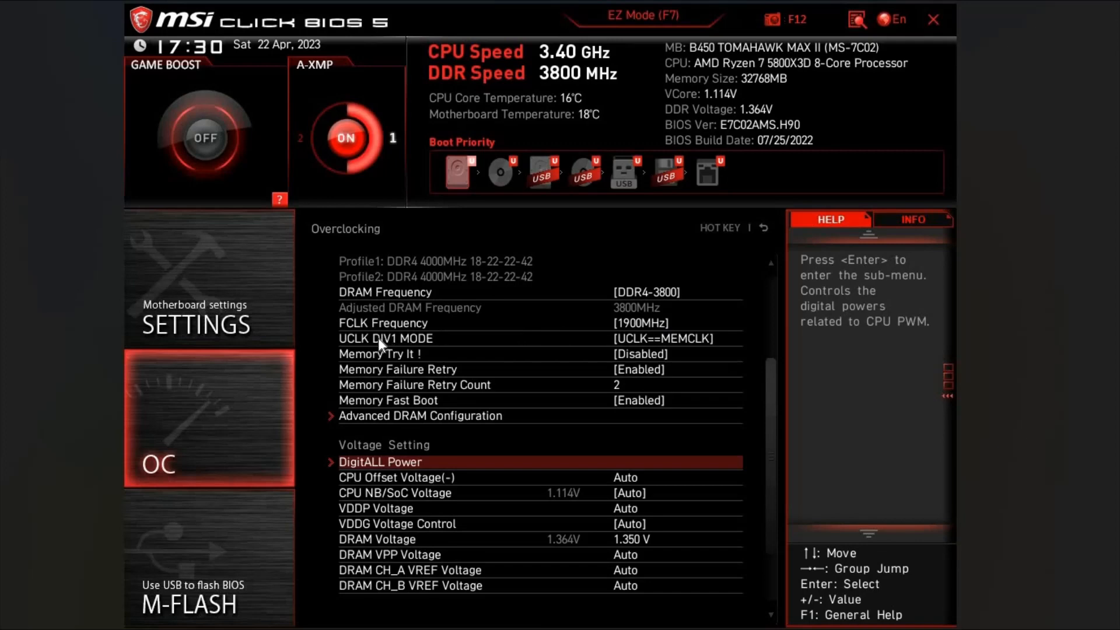
{"action": "mouse_move", "coordinate": [634, 349]}
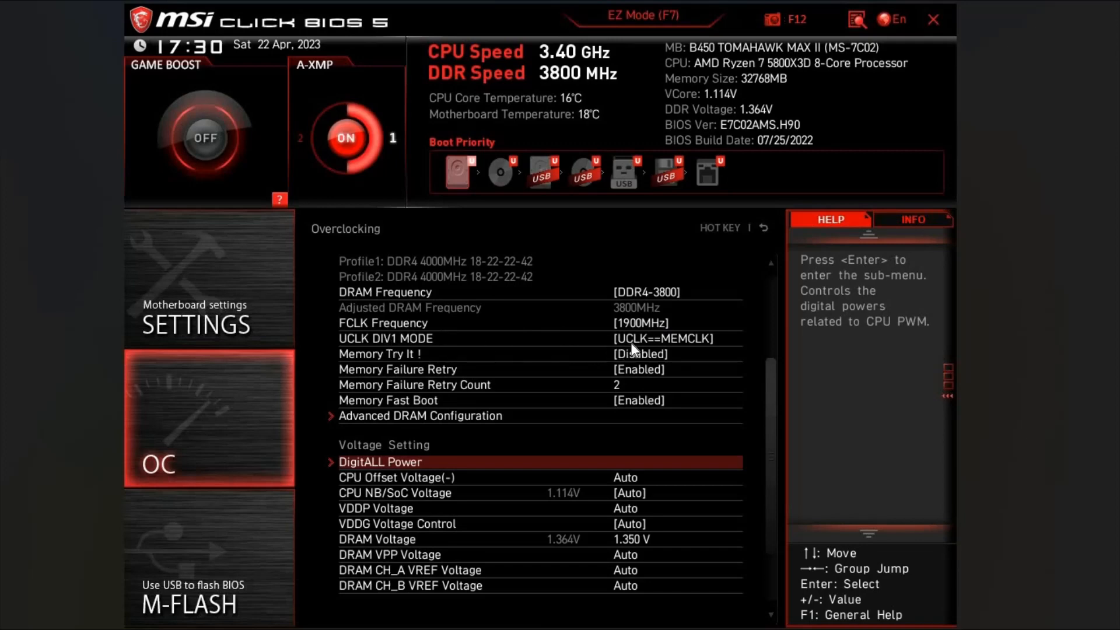
{"action": "mouse_move", "coordinate": [536, 356]}
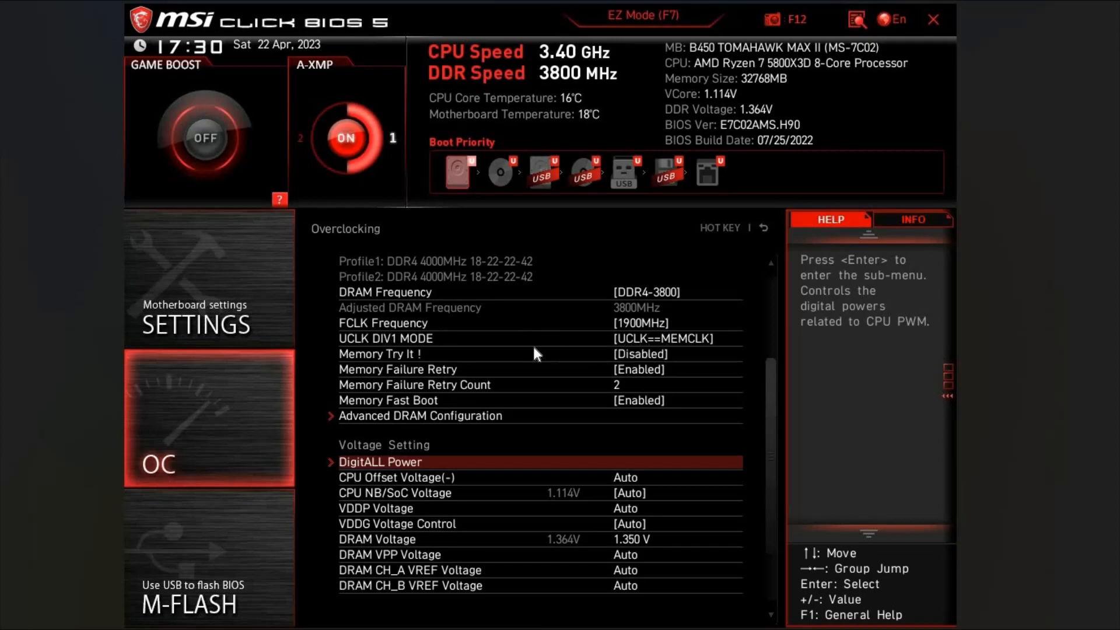
{"action": "mouse_move", "coordinate": [589, 441]}
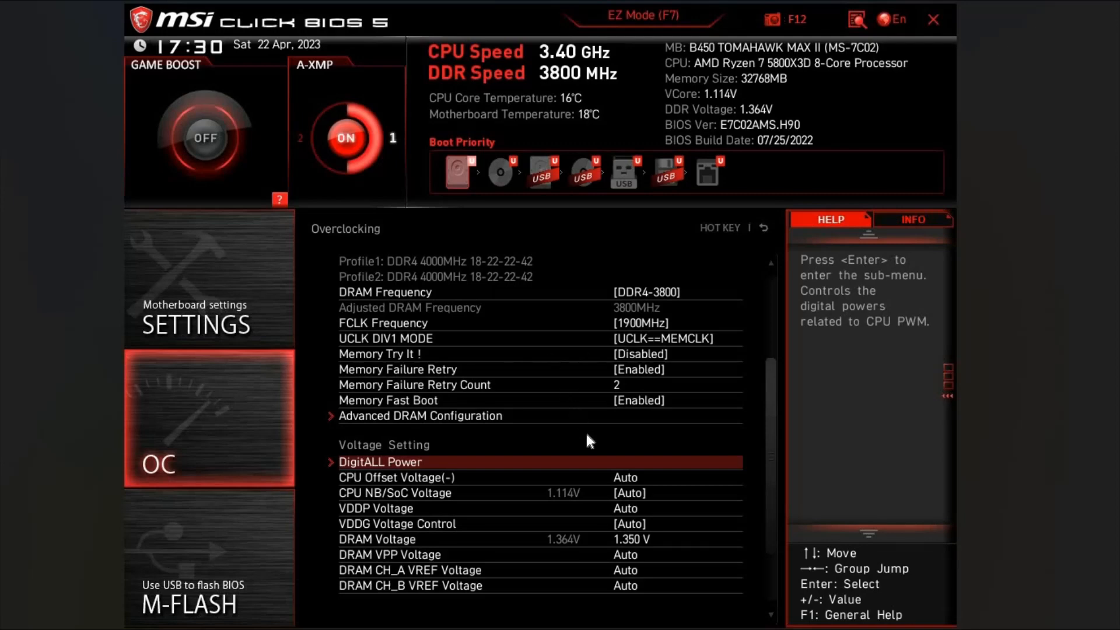
{"action": "mouse_move", "coordinate": [638, 590]}
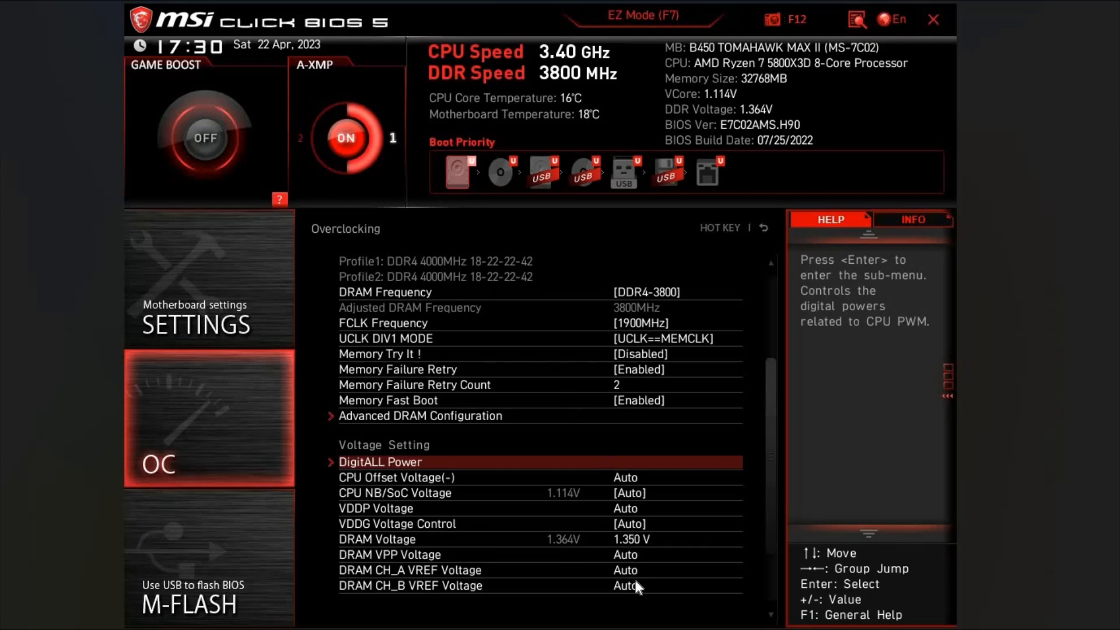
{"action": "mouse_move", "coordinate": [591, 557]}
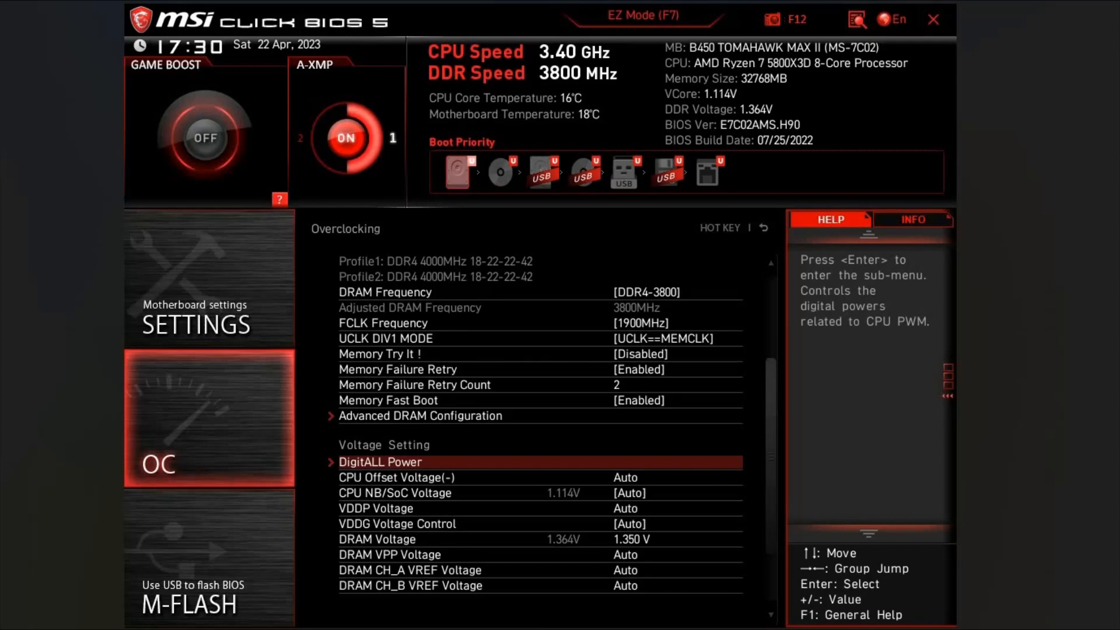
{"action": "mouse_move", "coordinate": [629, 316]}
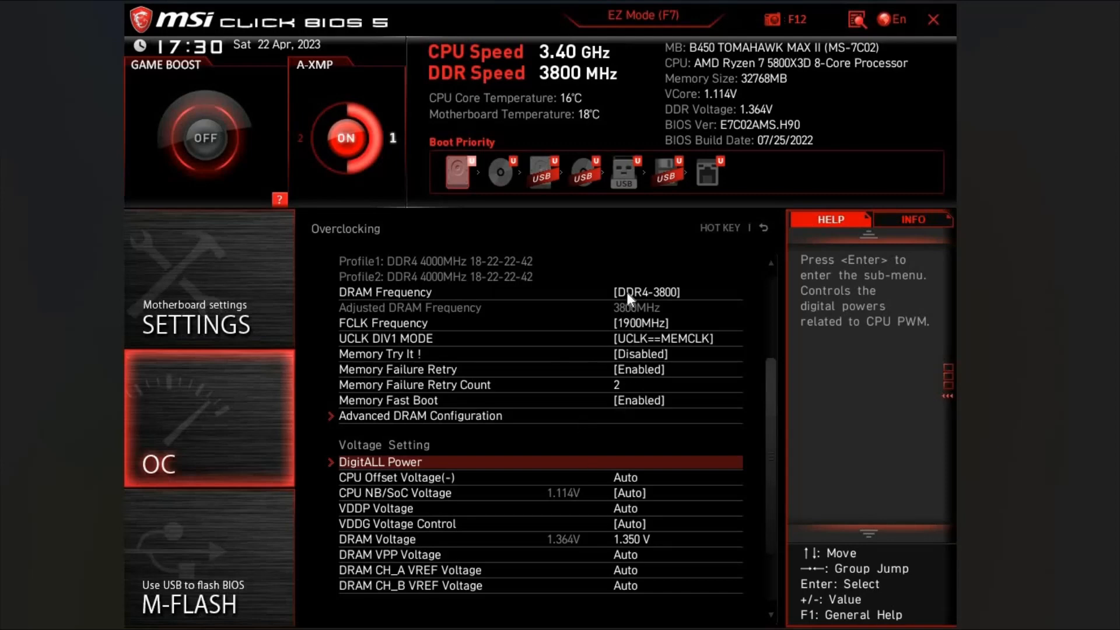
{"action": "mouse_move", "coordinate": [645, 420]}
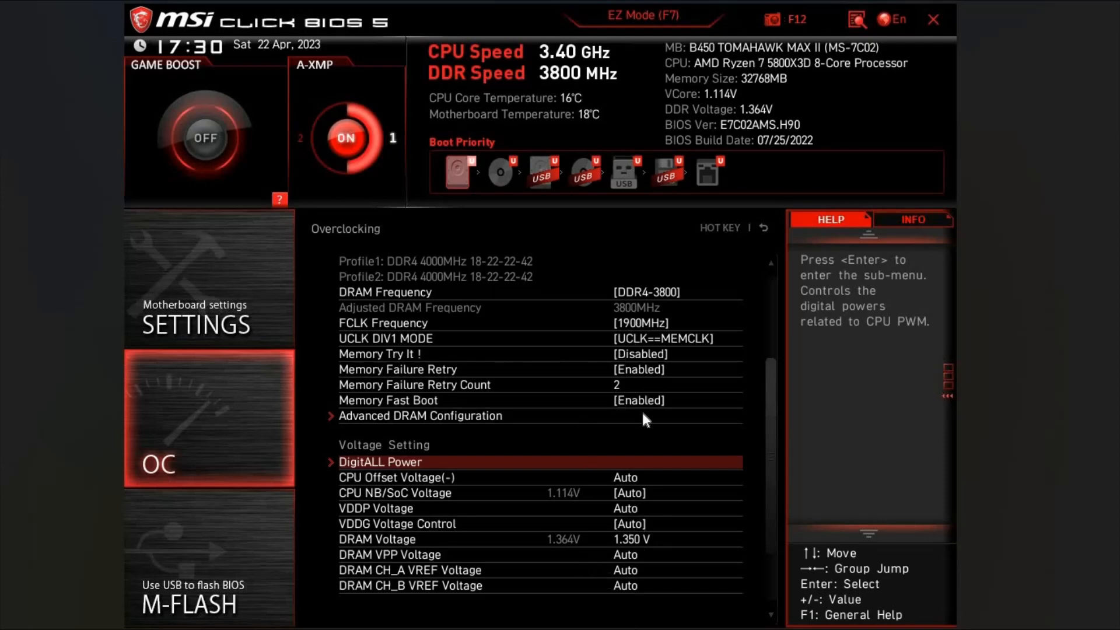
{"action": "mouse_move", "coordinate": [645, 420]}
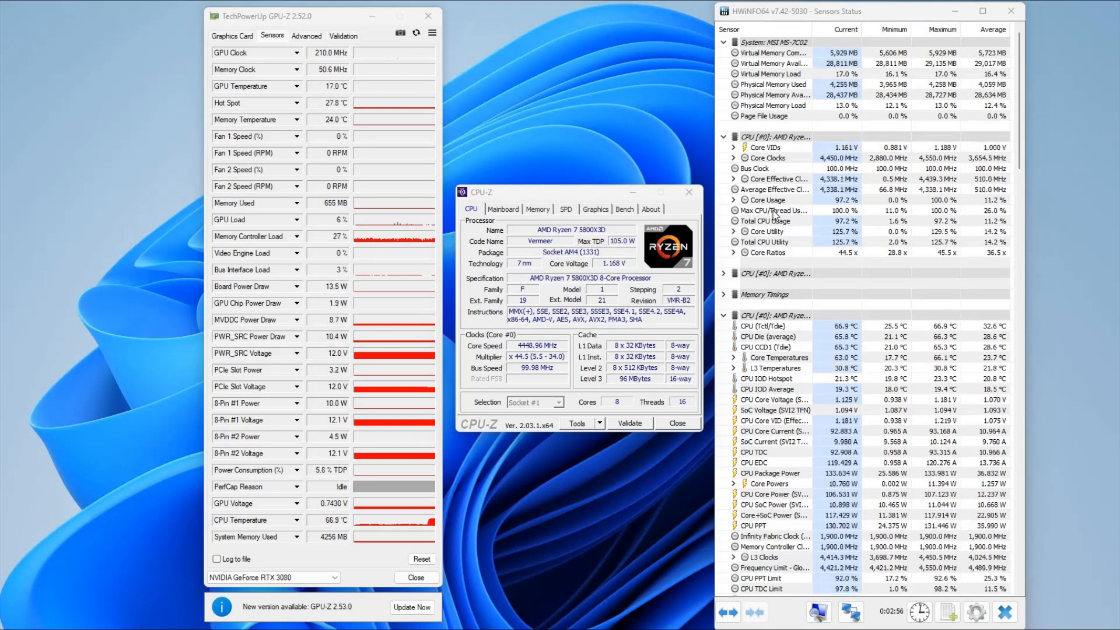
{"action": "mouse_move", "coordinate": [790, 202]}
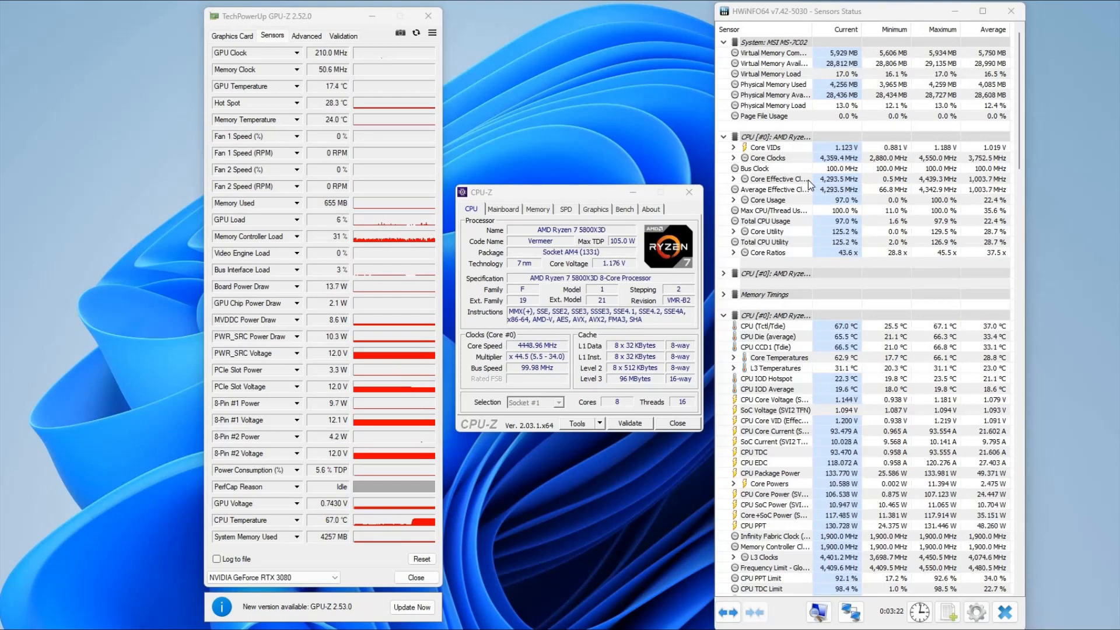
{"action": "mouse_move", "coordinate": [840, 161]}
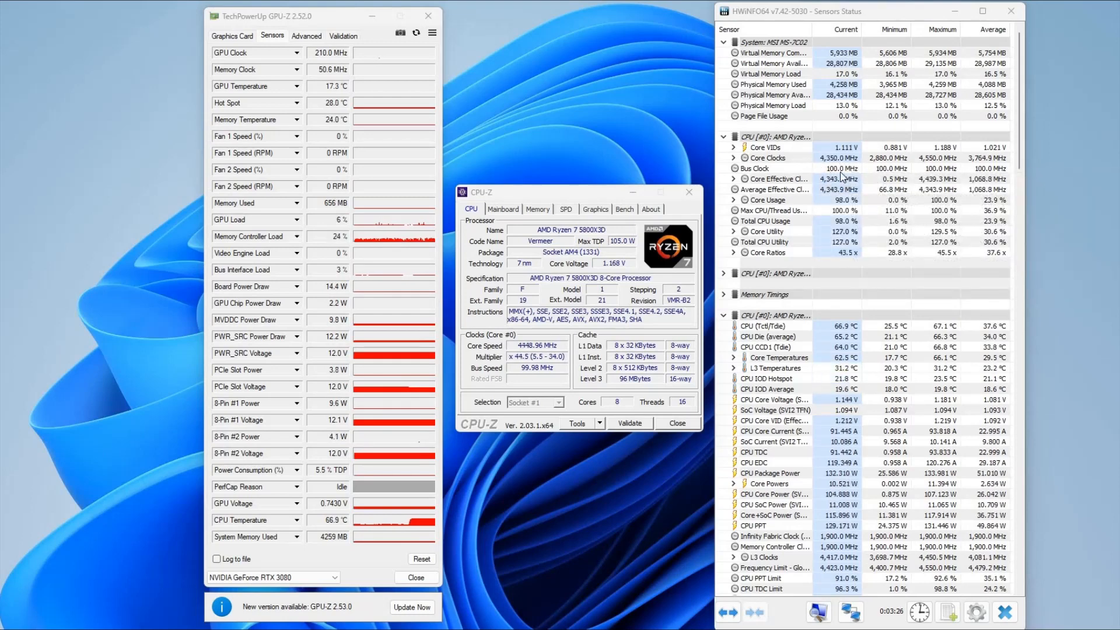
{"action": "mouse_move", "coordinate": [848, 179]}
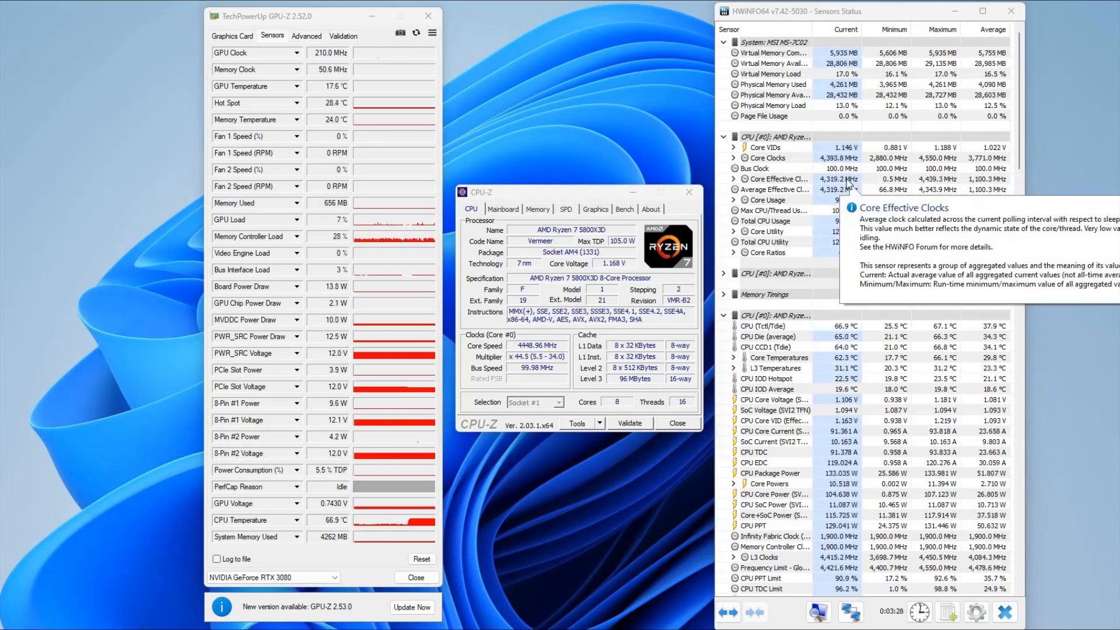
{"action": "mouse_move", "coordinate": [847, 177]}
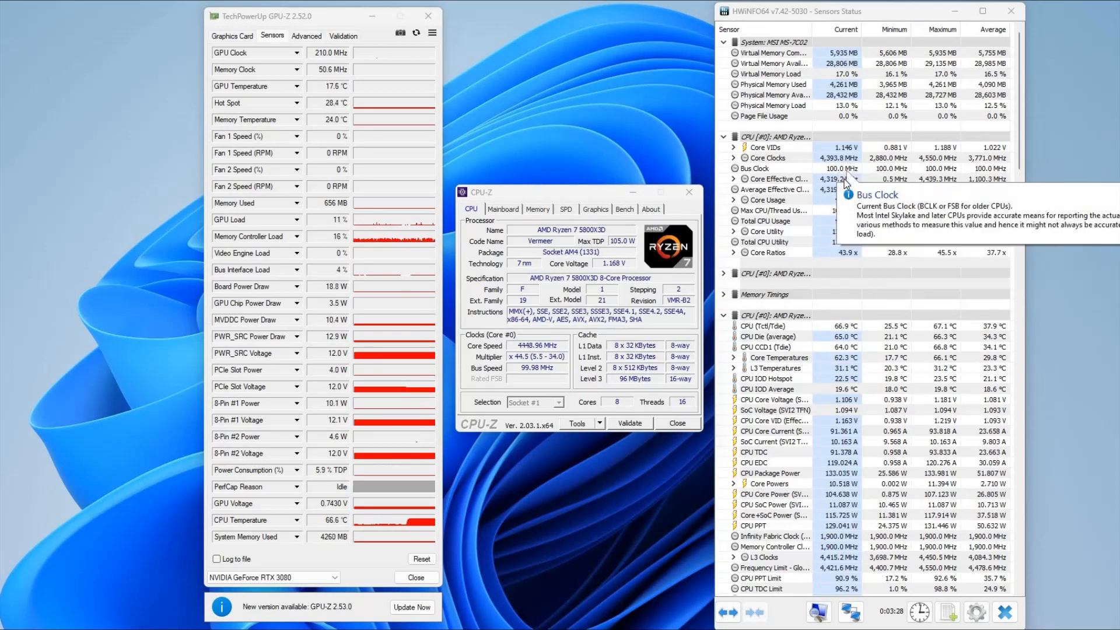
{"action": "mouse_move", "coordinate": [847, 185]}
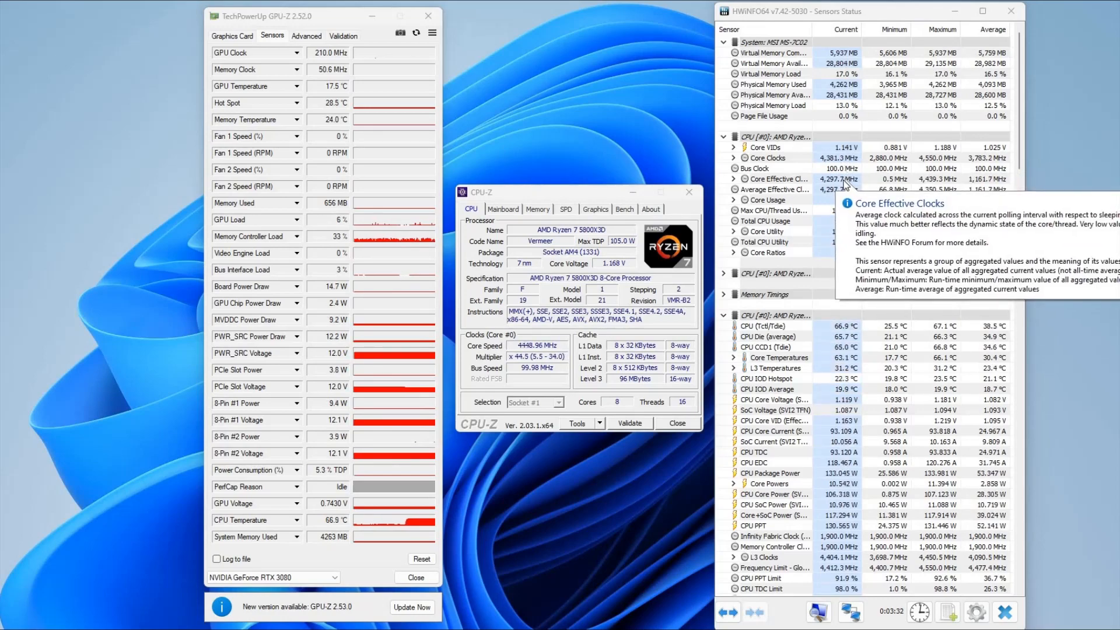
{"action": "mouse_move", "coordinate": [845, 169]}
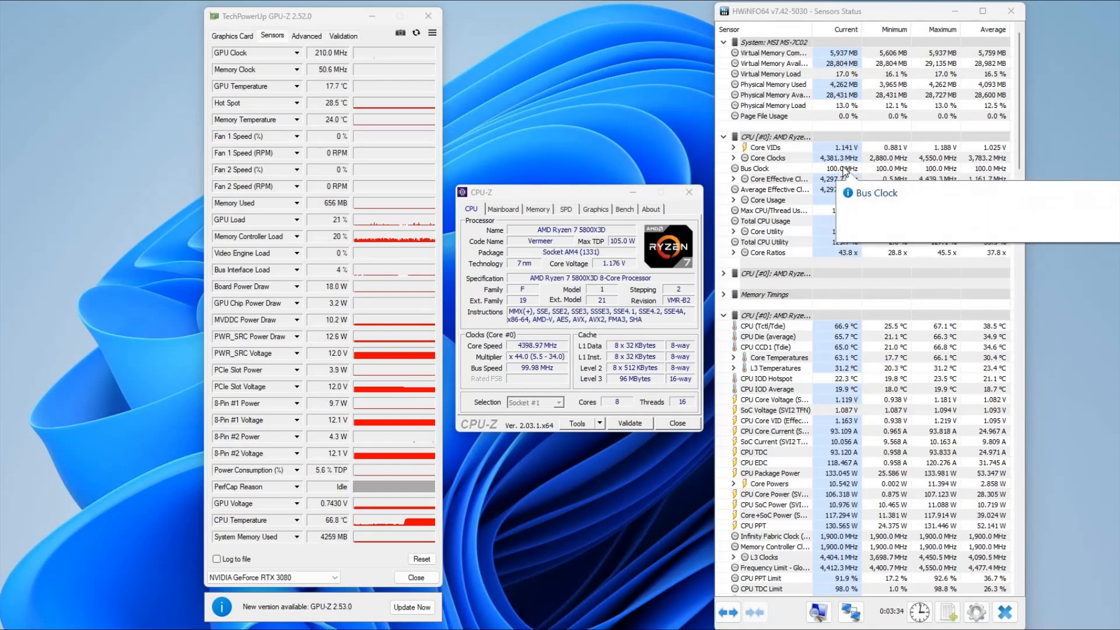
{"action": "mouse_move", "coordinate": [844, 164]}
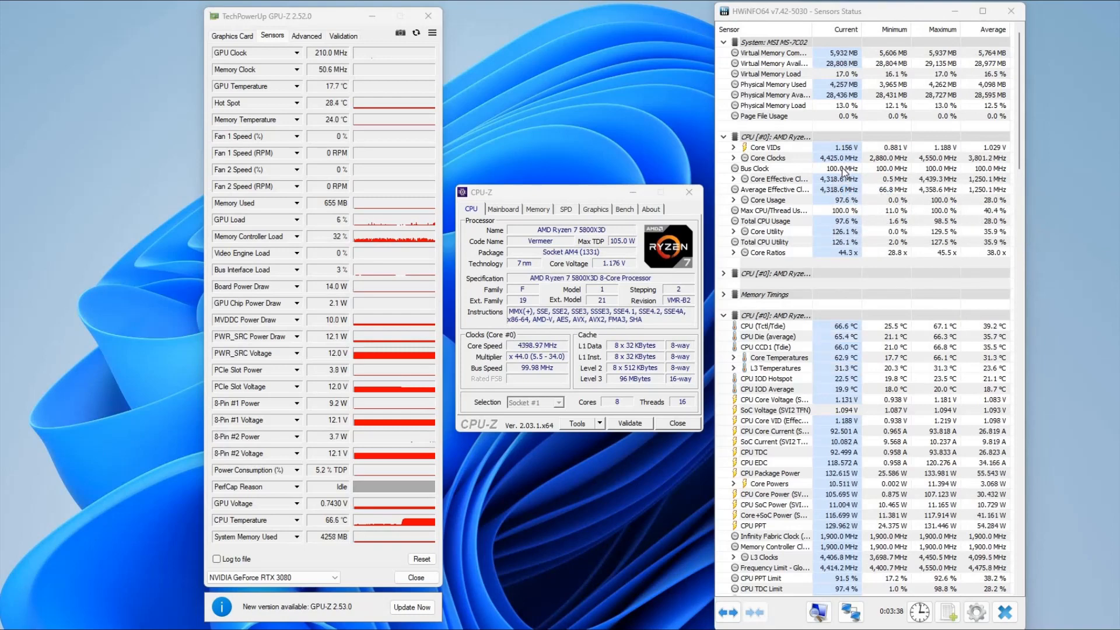
{"action": "mouse_move", "coordinate": [827, 183]}
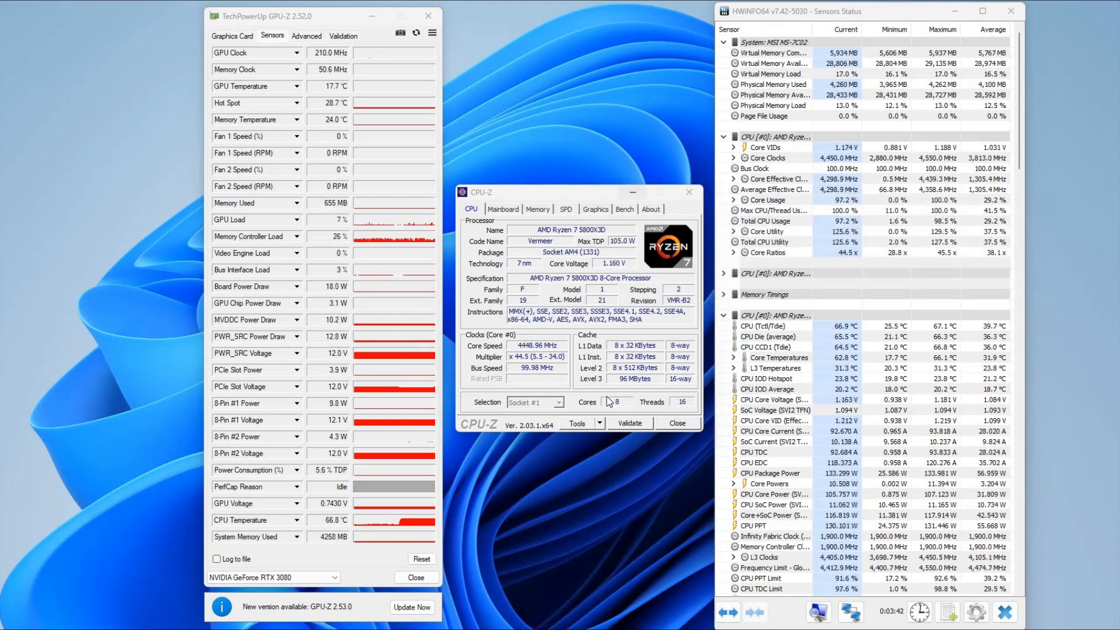
{"action": "mouse_move", "coordinate": [590, 488]}
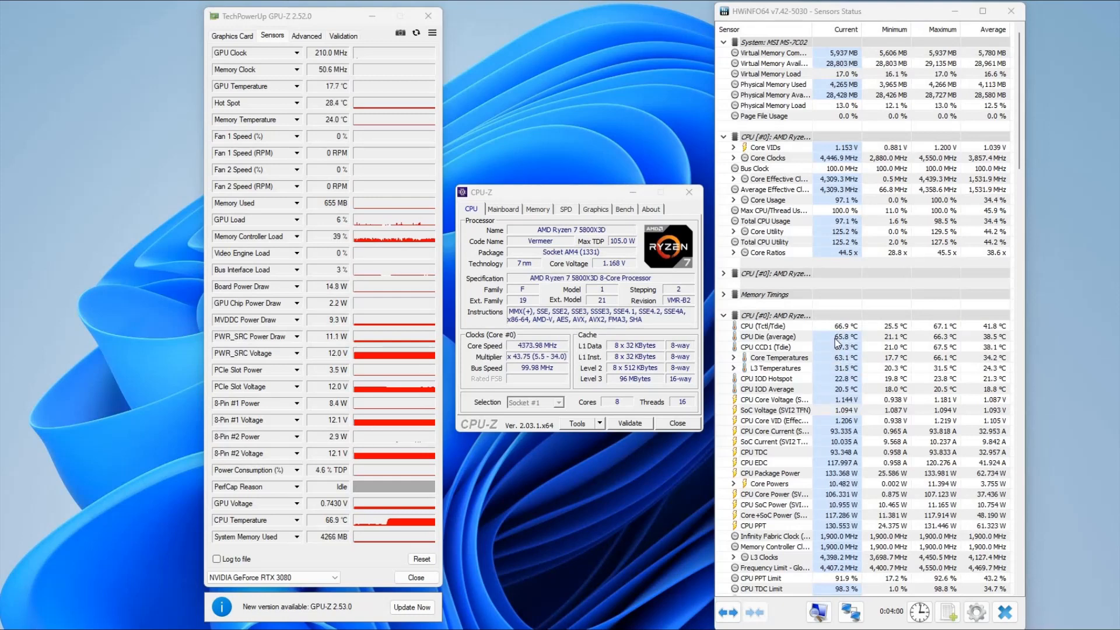
{"action": "mouse_move", "coordinate": [837, 341]}
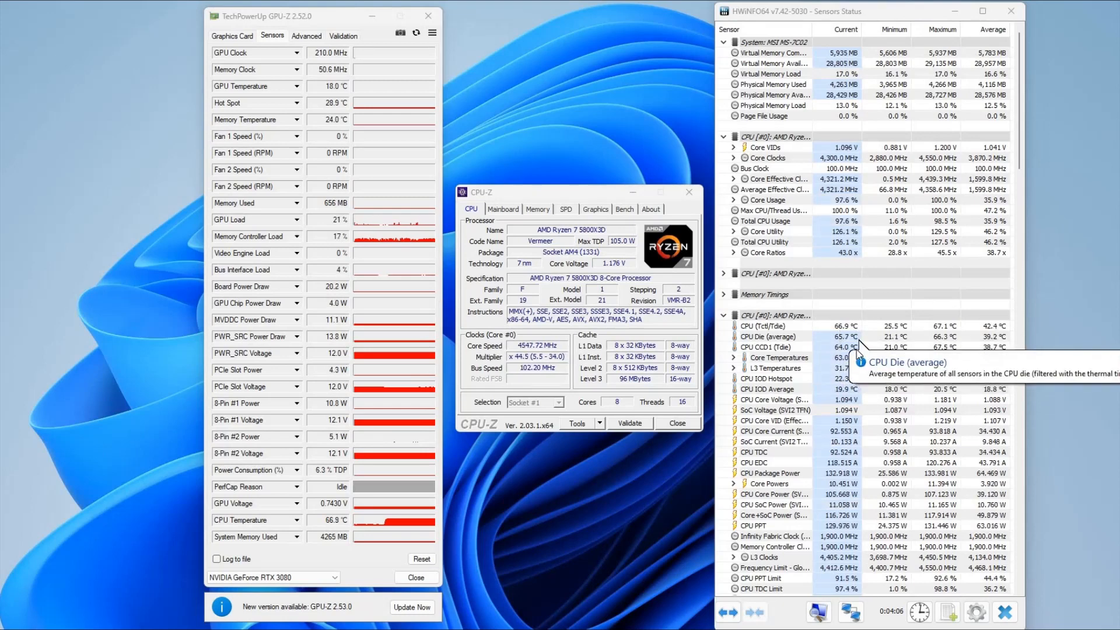
{"action": "mouse_move", "coordinate": [857, 335]}
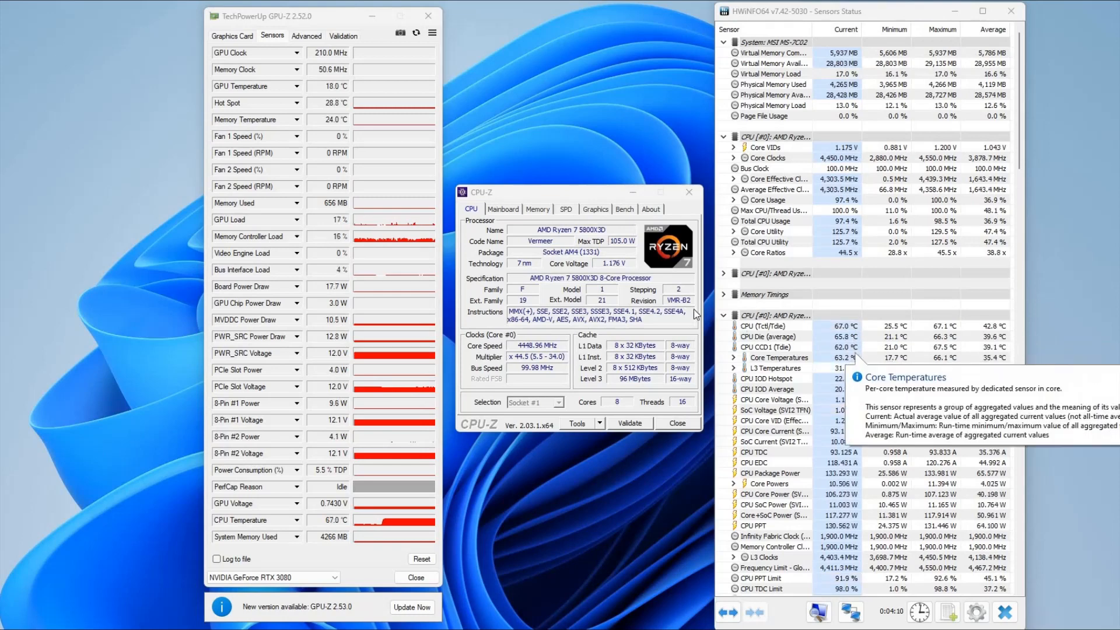
{"action": "mouse_move", "coordinate": [660, 474]}
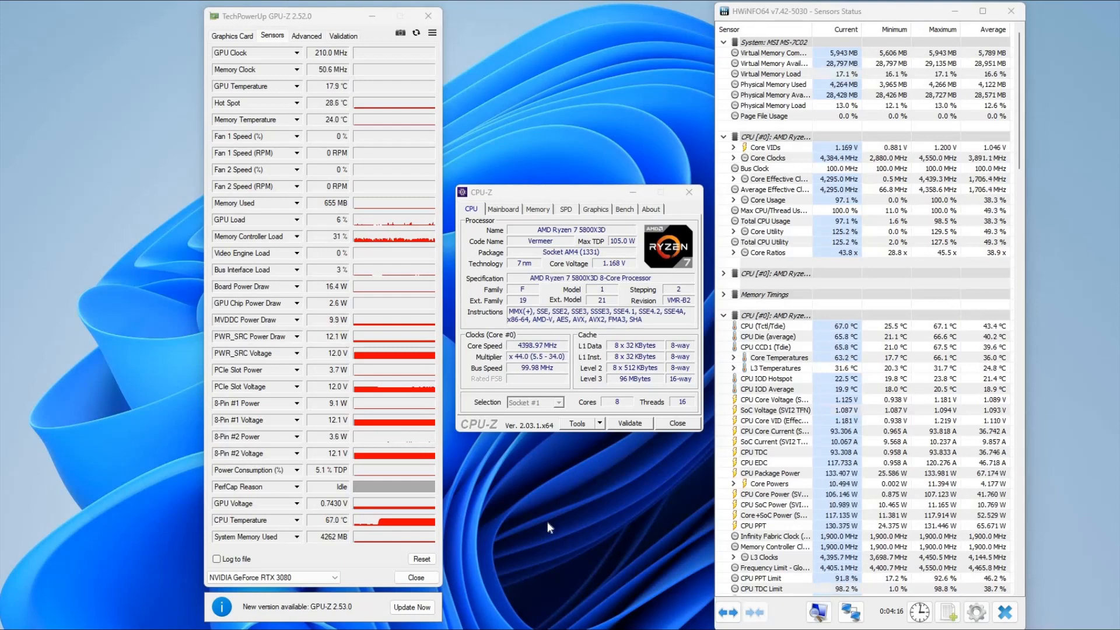
{"action": "mouse_move", "coordinate": [610, 459]}
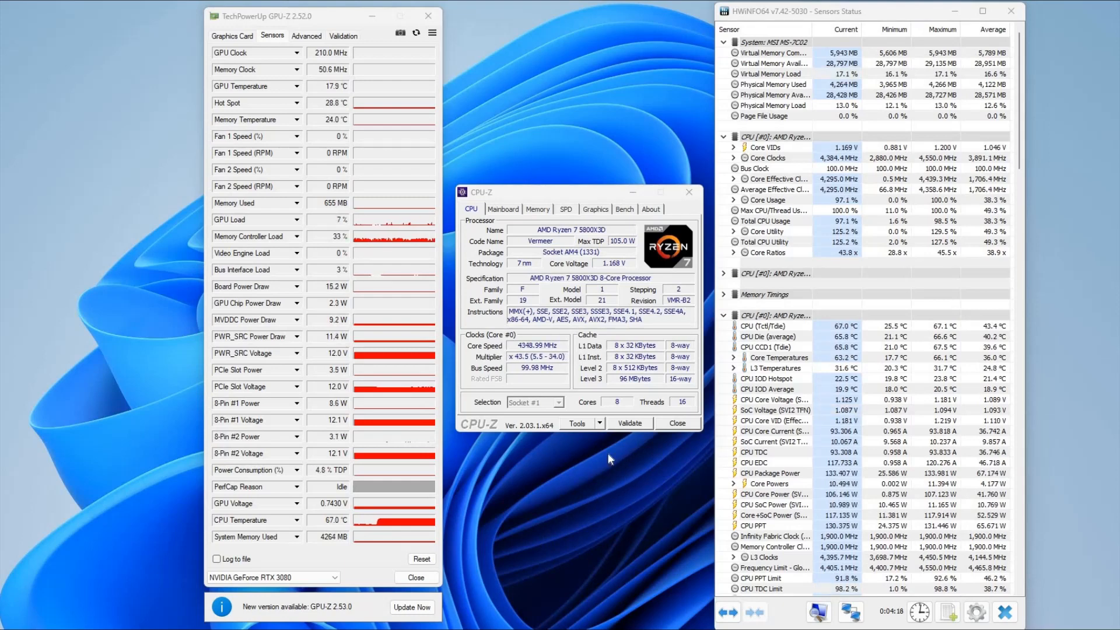